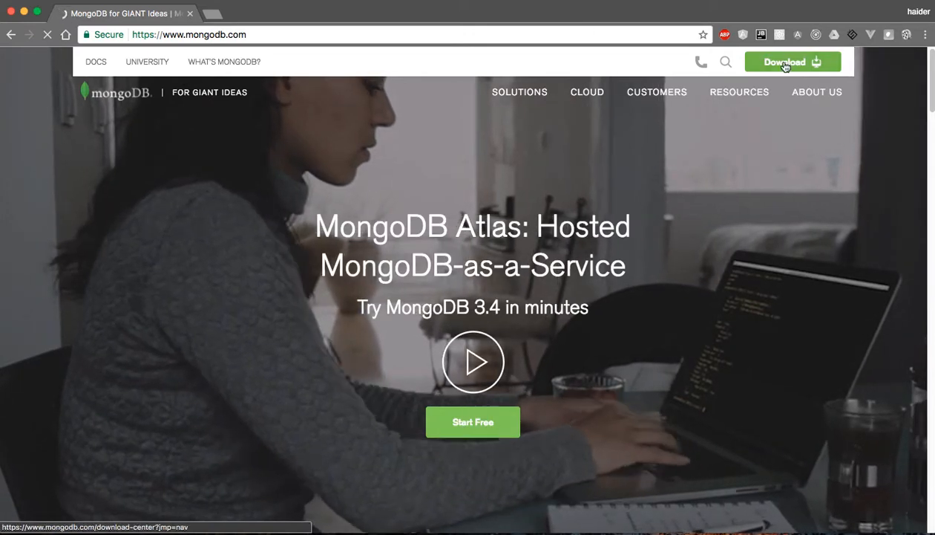
# Go to the Download Center showing Community Server 3.4.3 for OS X
pyautogui.click(784, 62)
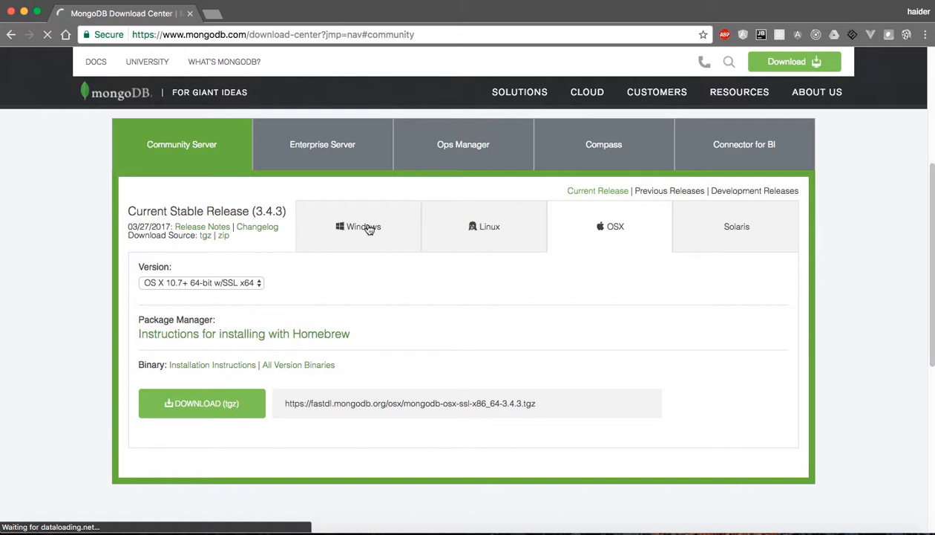
pyautogui.moveTo(191, 254)
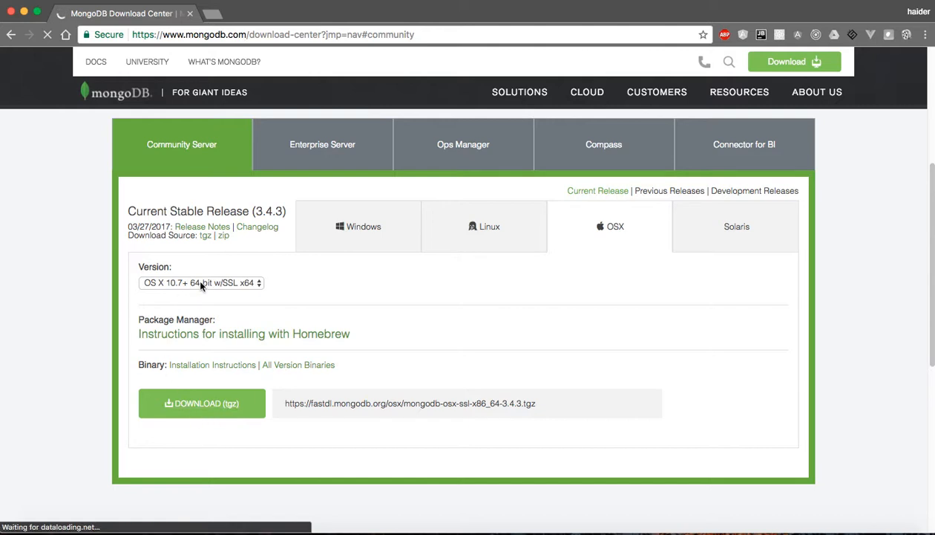
pyautogui.moveTo(288, 285)
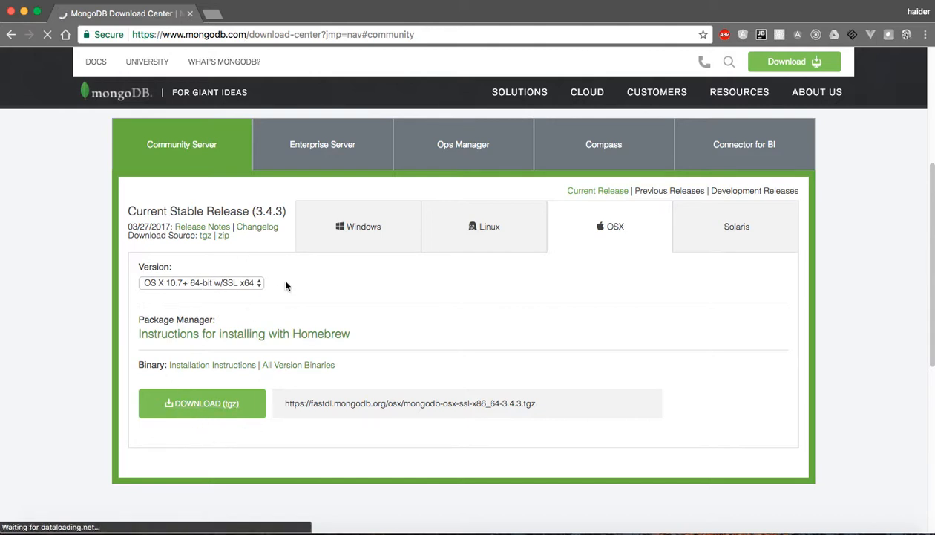
pyautogui.moveTo(274, 276)
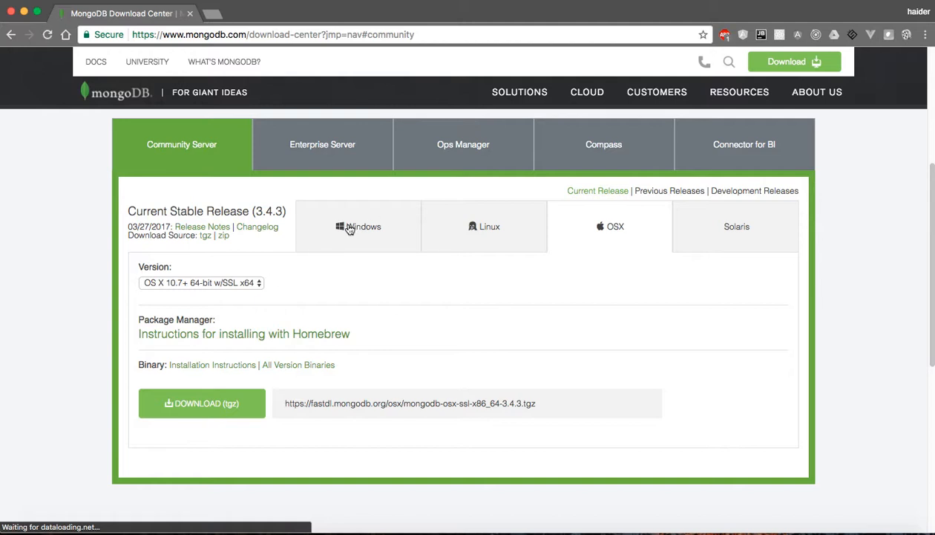
pyautogui.moveTo(527, 218)
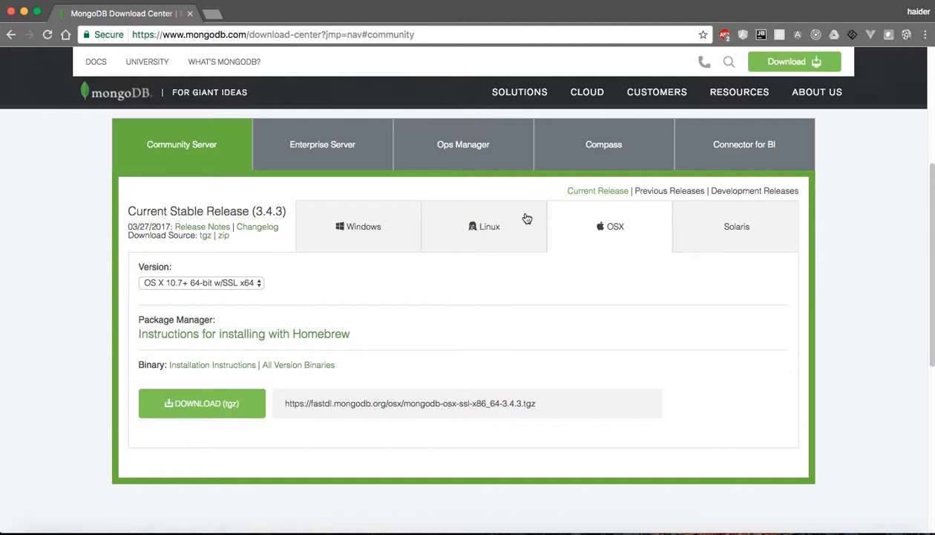
pyautogui.moveTo(471, 233)
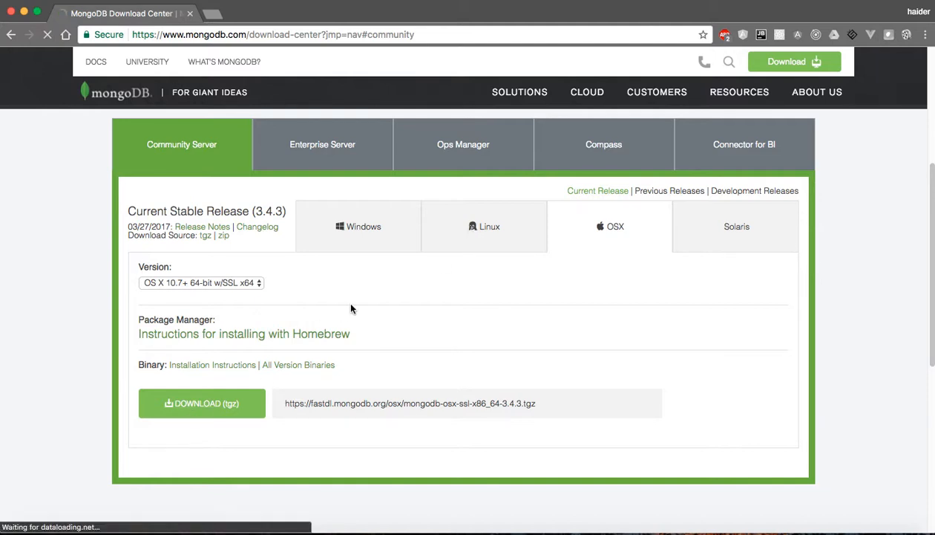
# Download the OS X Community Server 3.4.3 tgz package and save the archive
pyautogui.click(202, 402)
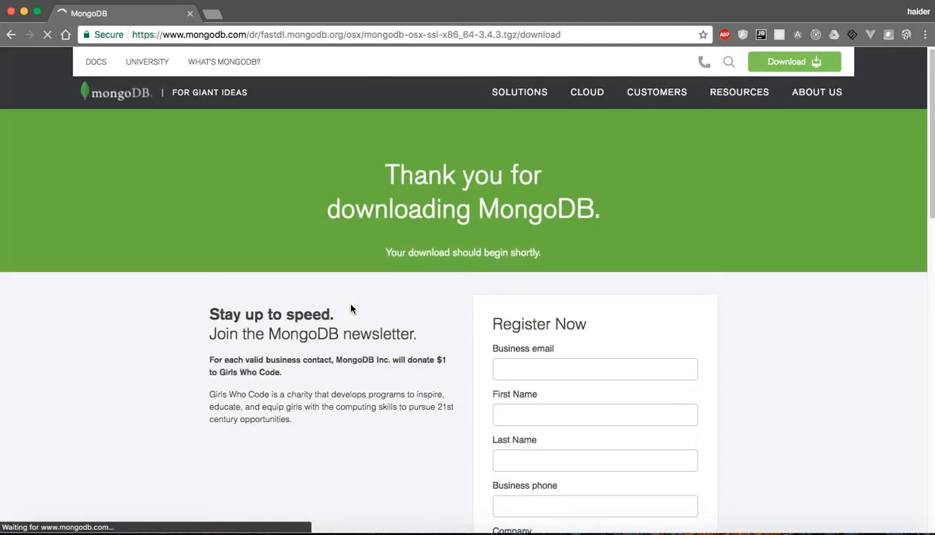
pyautogui.scroll(-3)
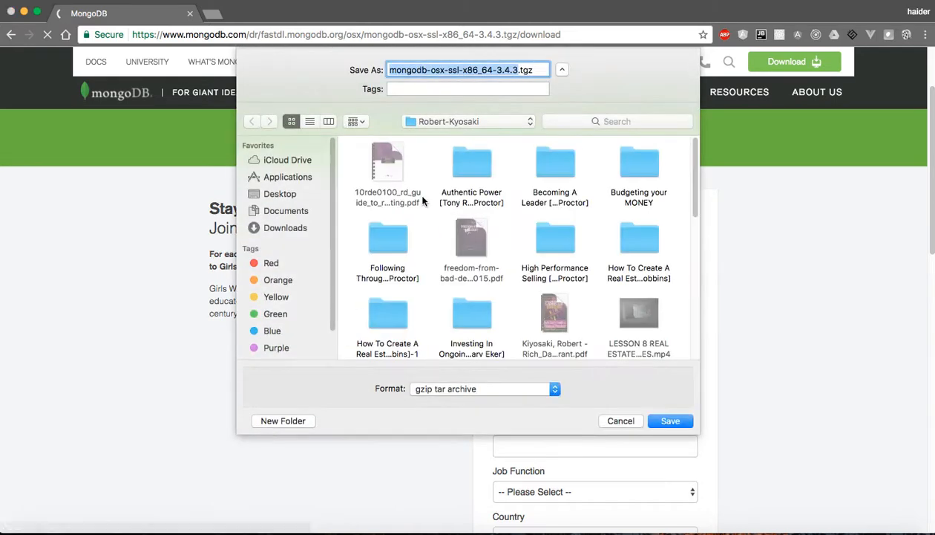
pyautogui.moveTo(488, 65)
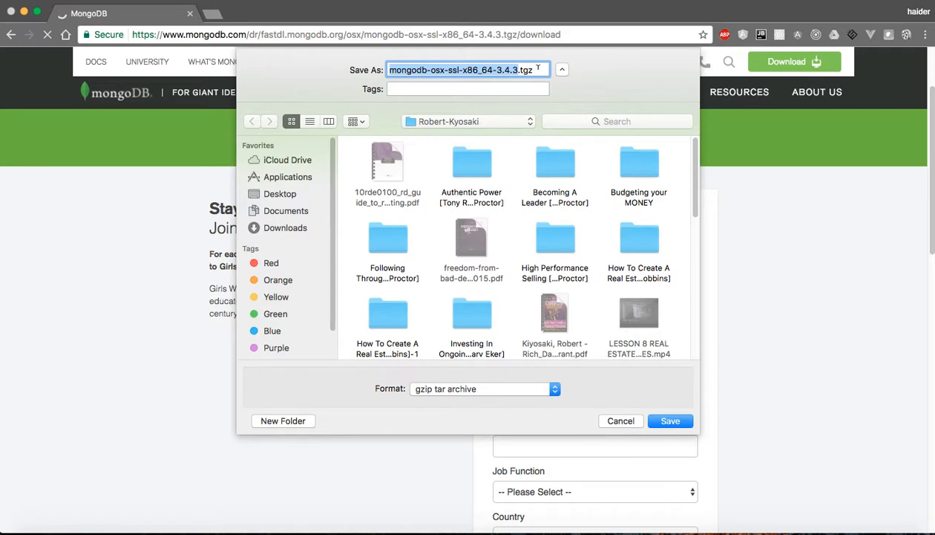
pyautogui.click(562, 70)
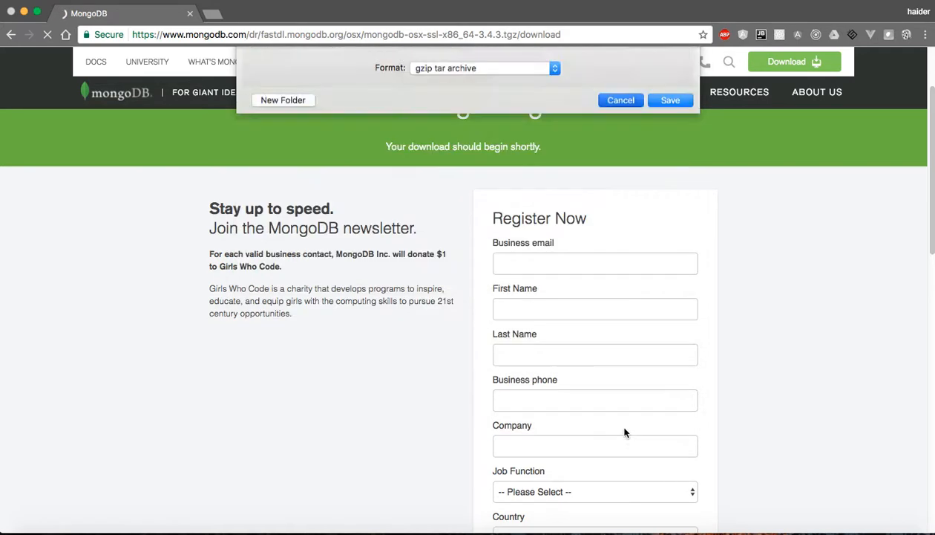
pyautogui.click(668, 99)
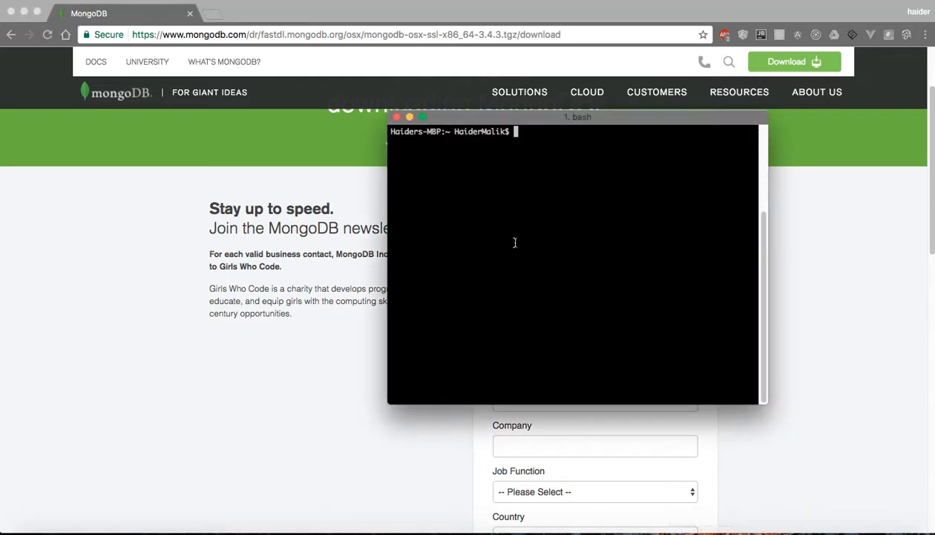
# Run mongod to start the server, then prepare a second Terminal tab with mongo entered
pyautogui.write('m')
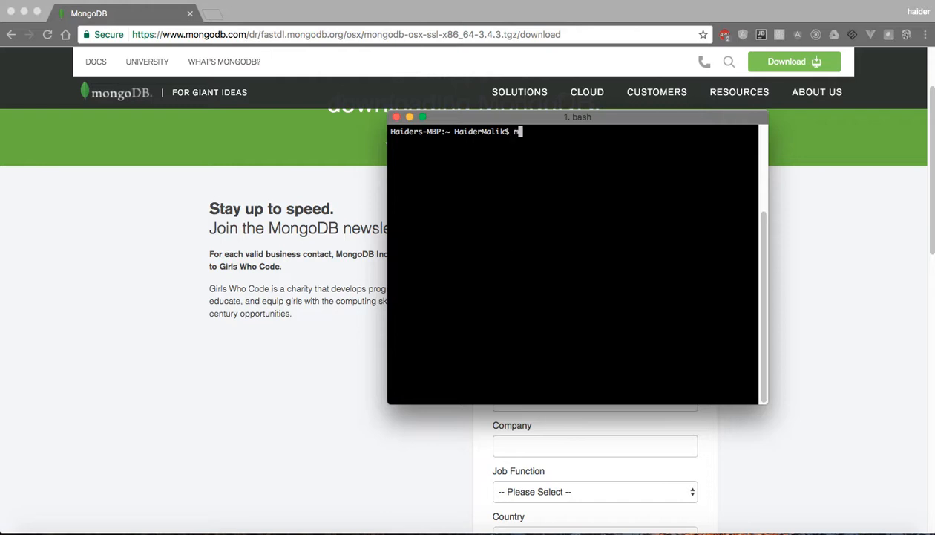
pyautogui.press('Return')
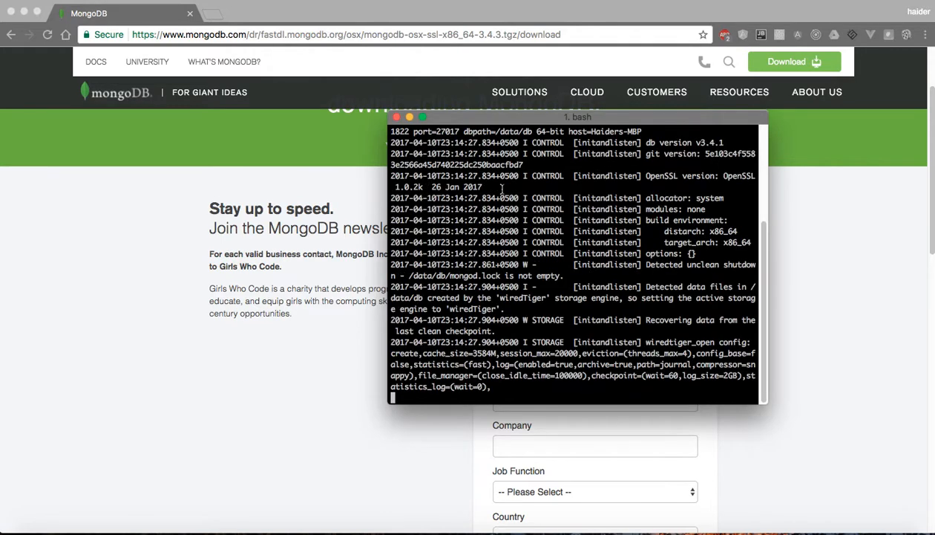
pyautogui.rightClick(572, 259)
pyautogui.write('mongo')
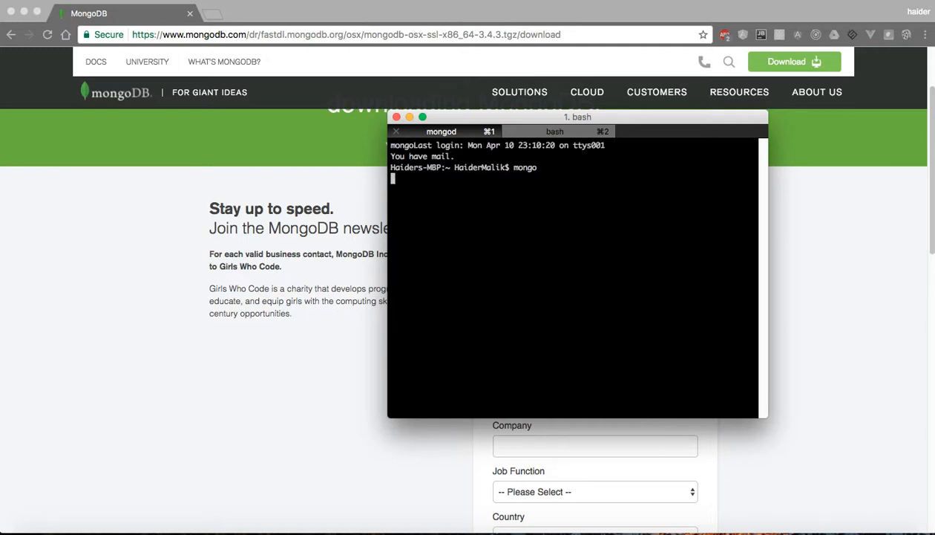
# Launch the mongo shell in the second tab, connecting to 127.0.0.1:27017
pyautogui.click(555, 130)
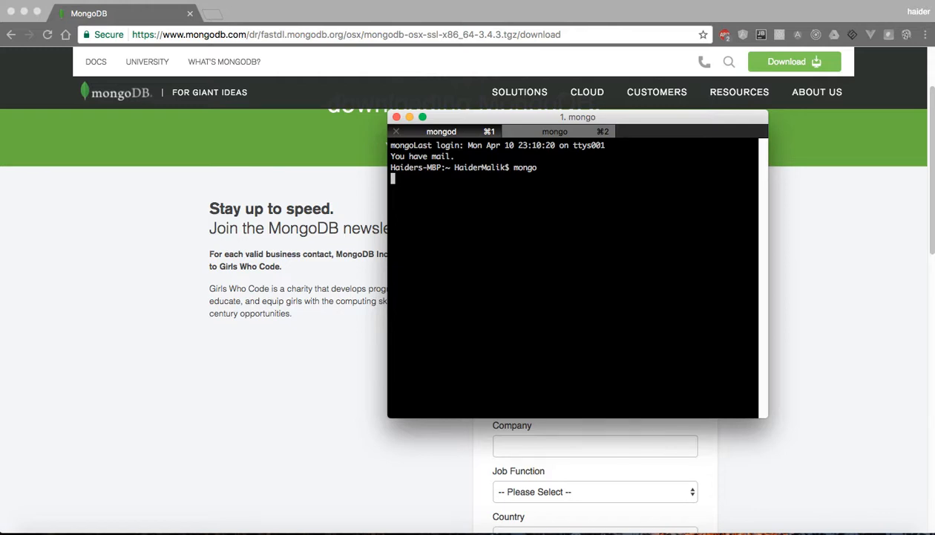
pyautogui.press('Return')
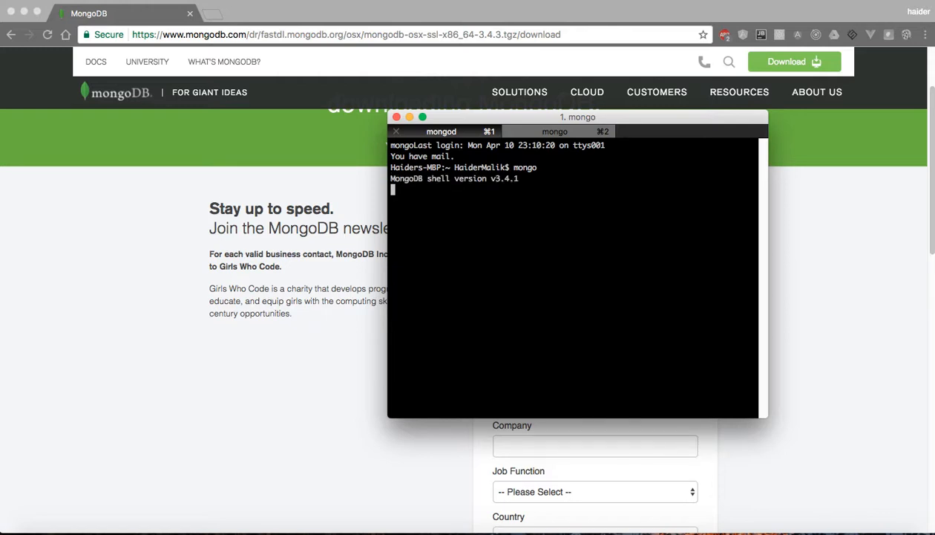
pyautogui.press('Return')
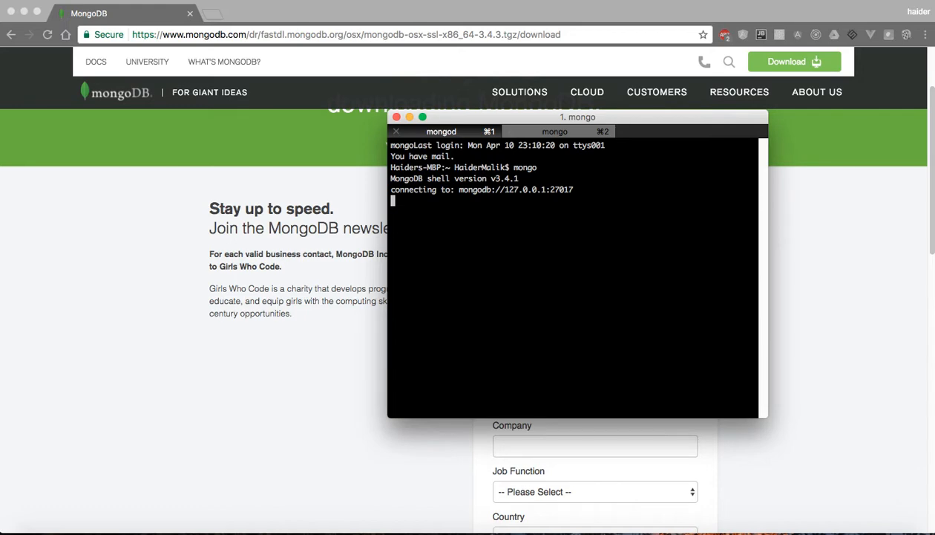
pyautogui.moveTo(514, 251)
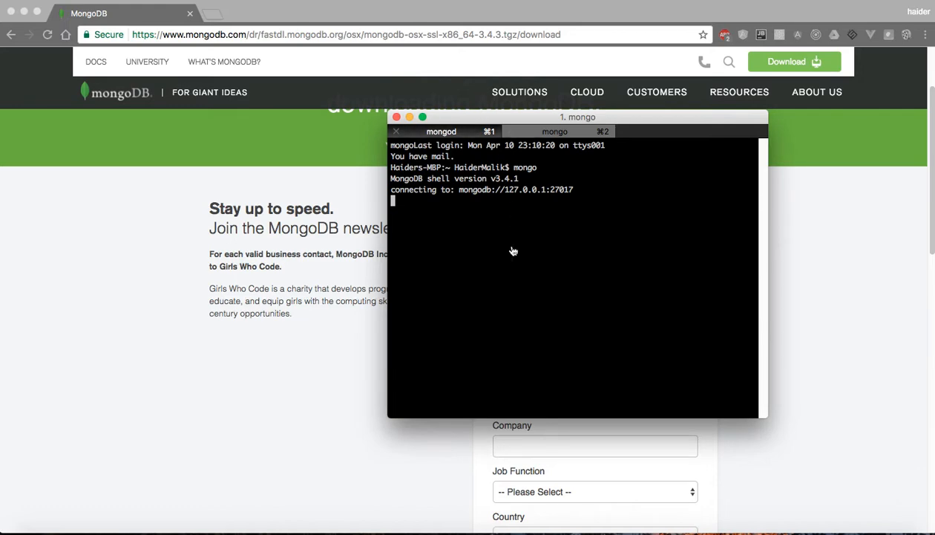